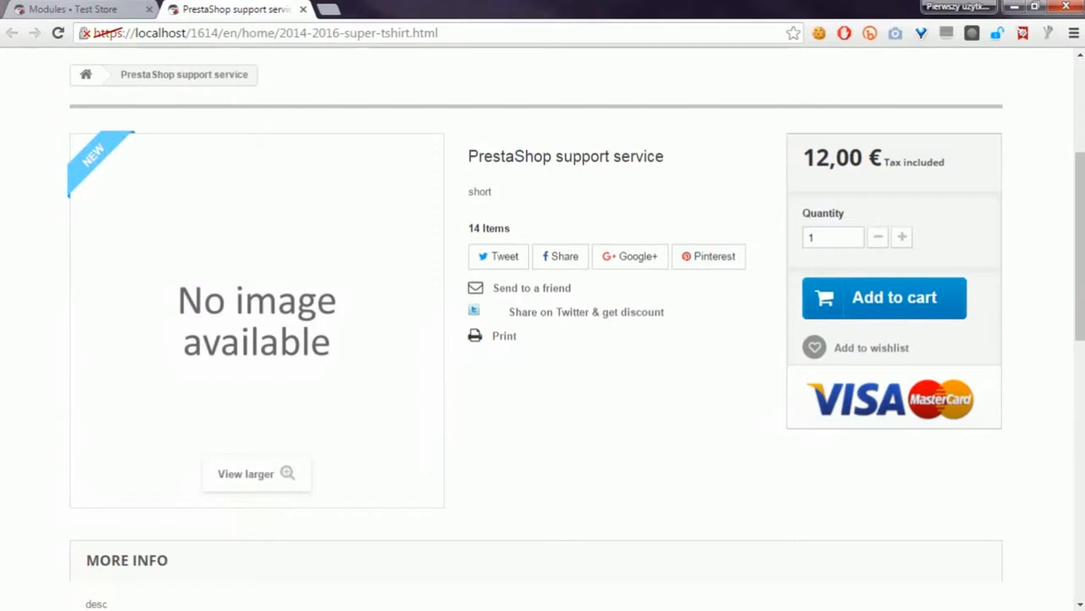
Add the PrestaShop support service product to the cart and proceed to checkout from the popup
{"action": "scroll", "scroll_direction": "up", "scroll_amount": 3}
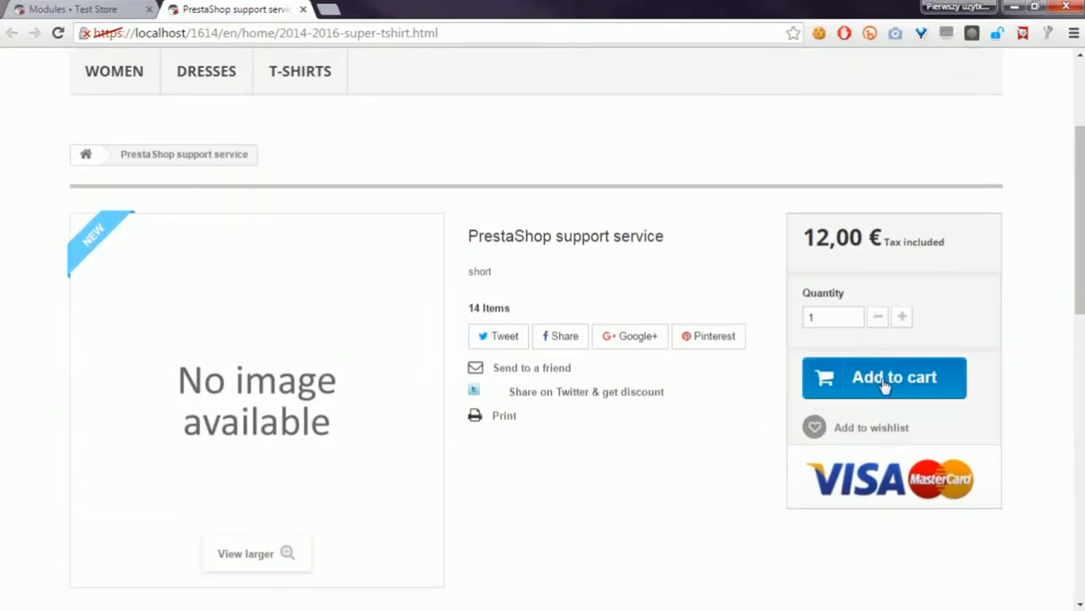
{"action": "left_click", "coordinate": [885, 380]}
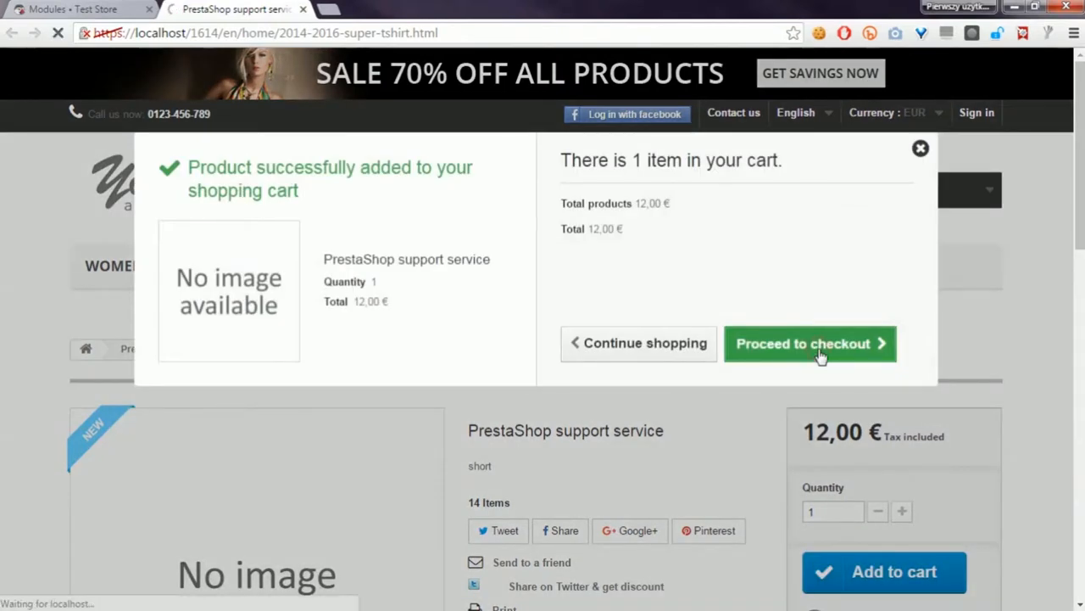
{"action": "left_click", "coordinate": [818, 343]}
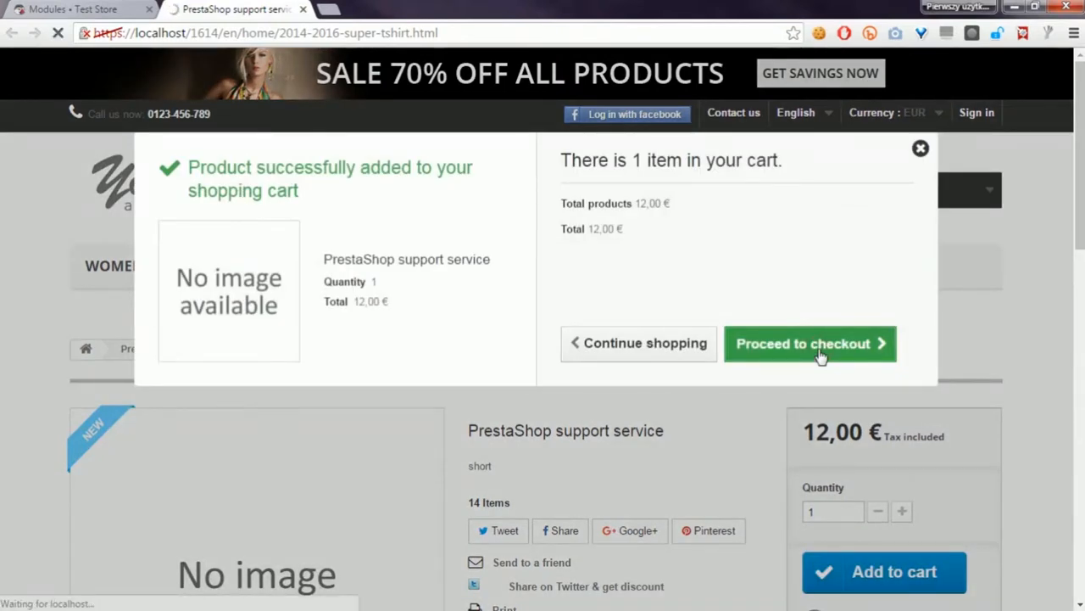
{"action": "left_click", "coordinate": [811, 343]}
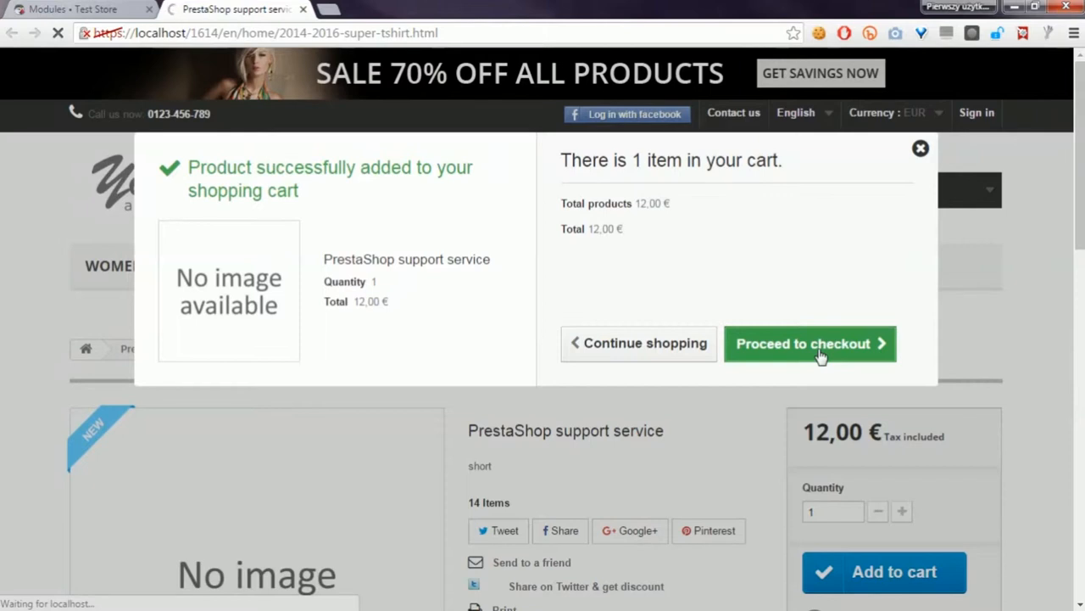
Continue past the cart summary to the sign-in step
{"action": "left_click", "coordinate": [811, 343]}
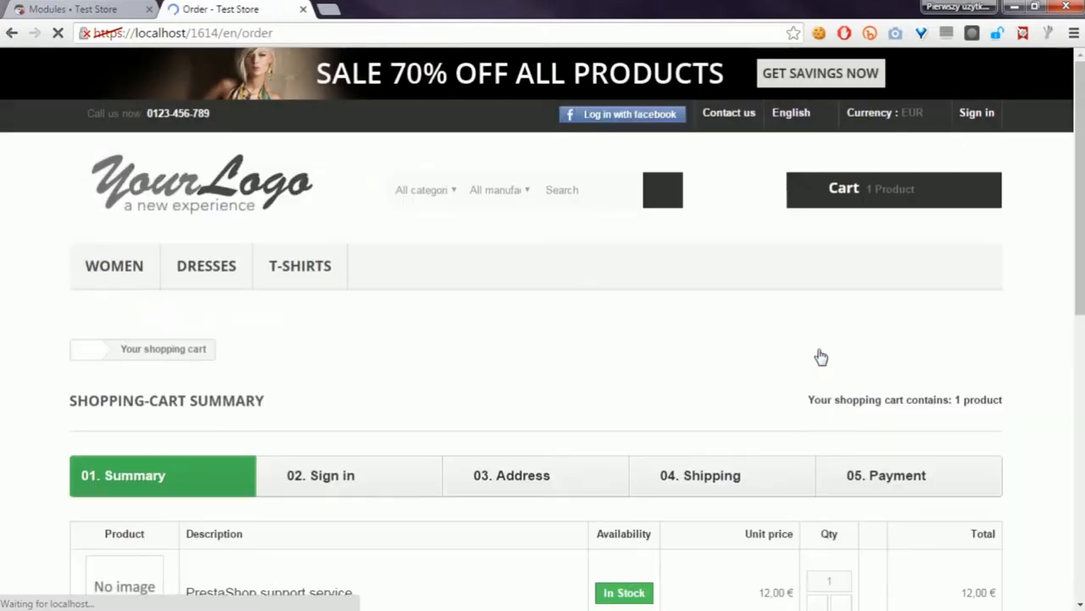
{"action": "scroll", "scroll_direction": "down", "scroll_amount": 3}
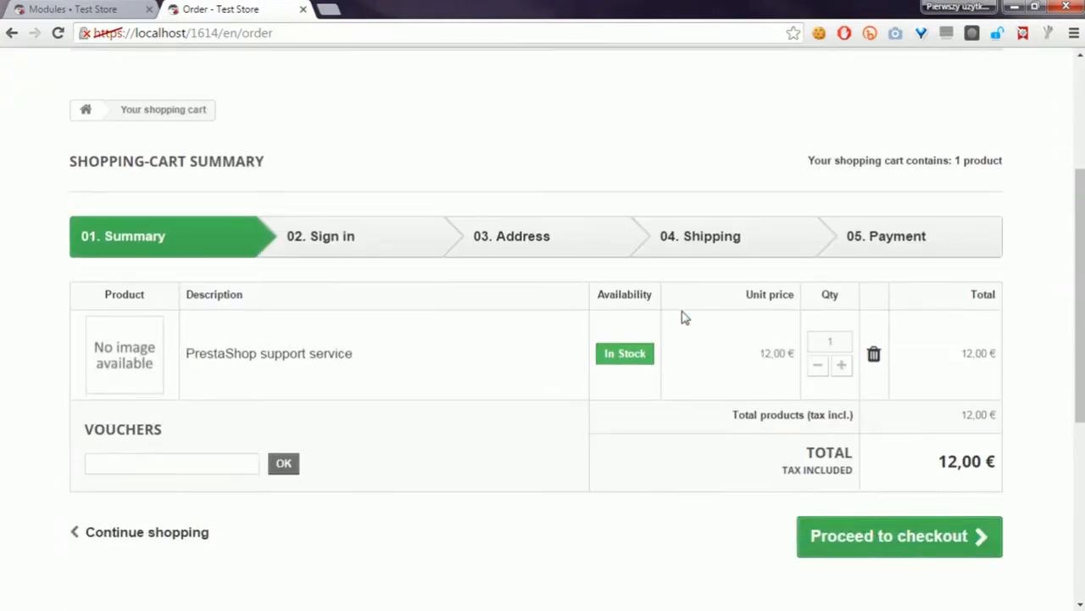
{"action": "left_click", "coordinate": [901, 536]}
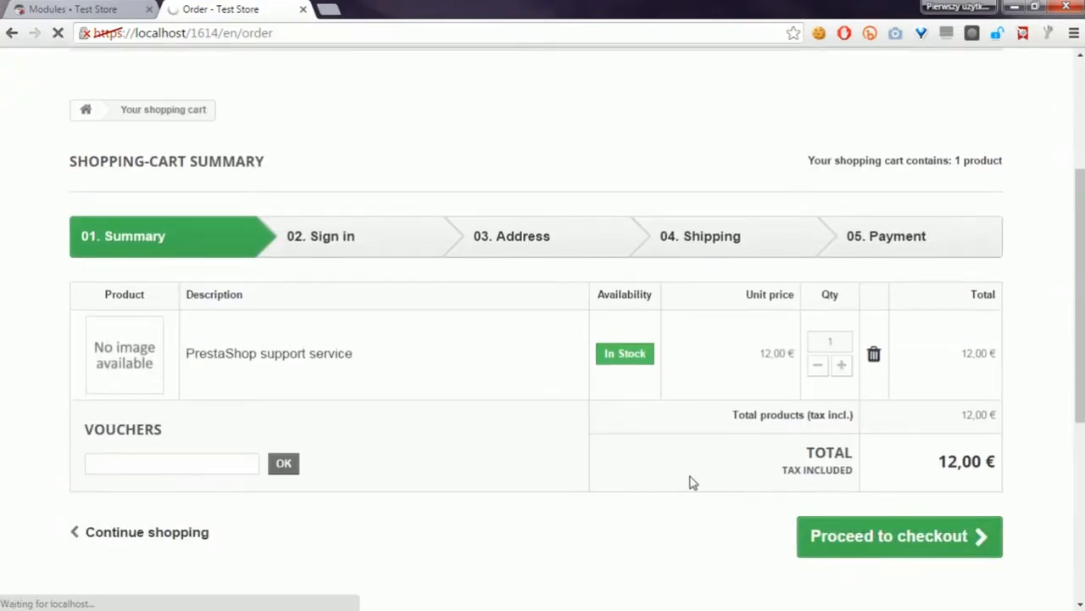
{"action": "left_click", "coordinate": [898, 536]}
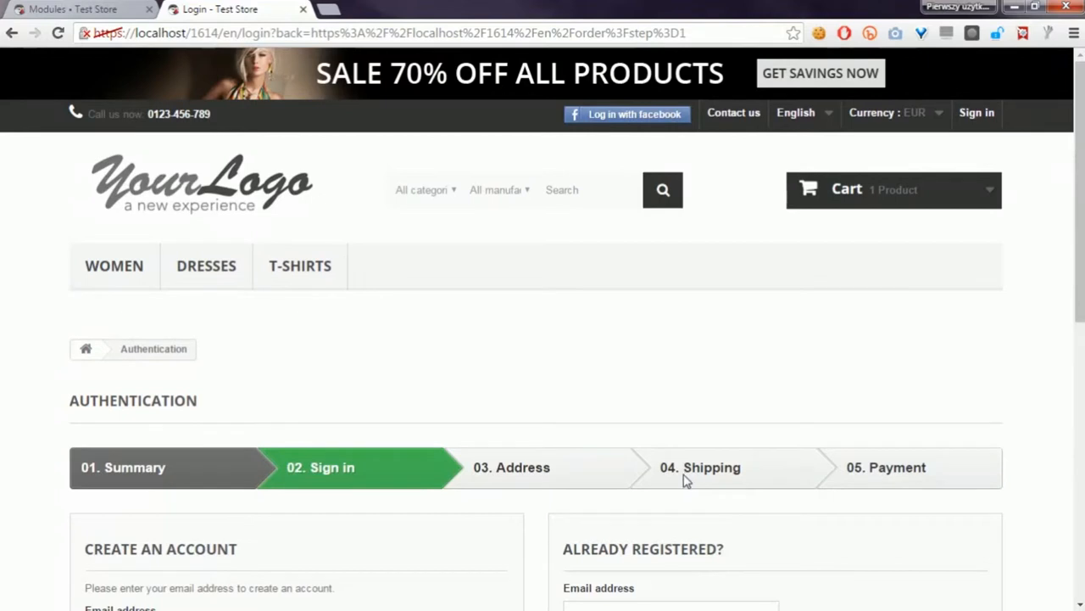
Sign in with the saved customer account in the Already registered form
{"action": "left_click", "coordinate": [609, 483]}
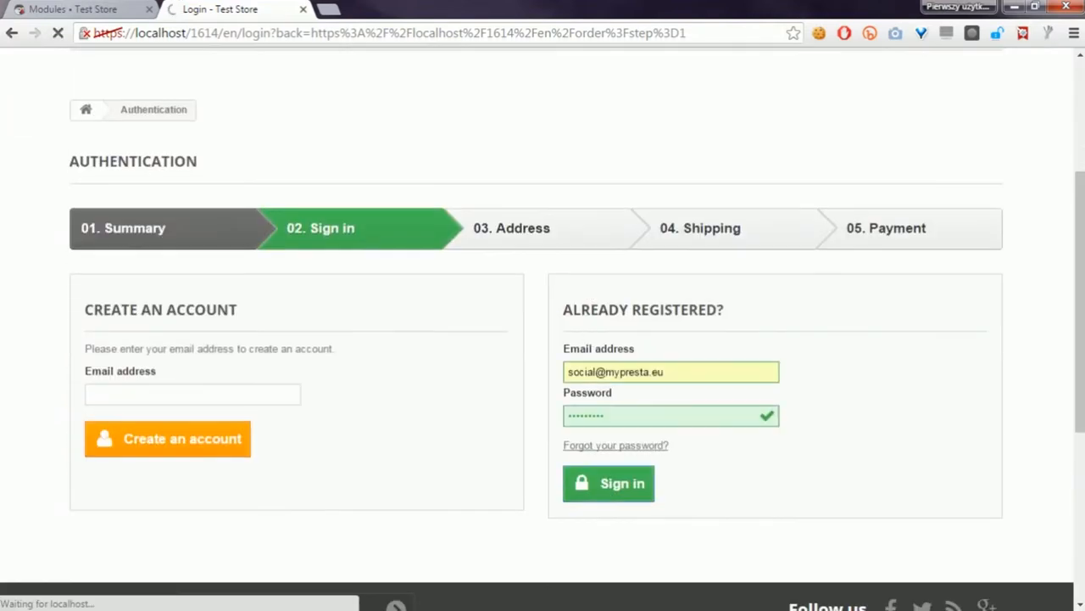
{"action": "left_click", "coordinate": [609, 483]}
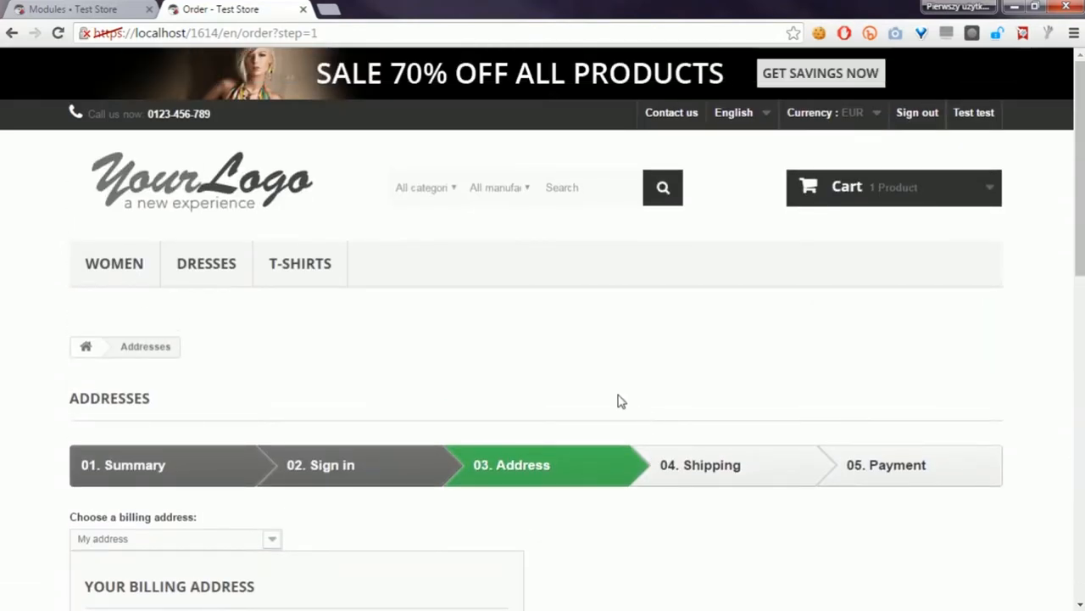
Keep My address as the billing address and continue checkout
{"action": "scroll", "scroll_direction": "down", "scroll_amount": 3}
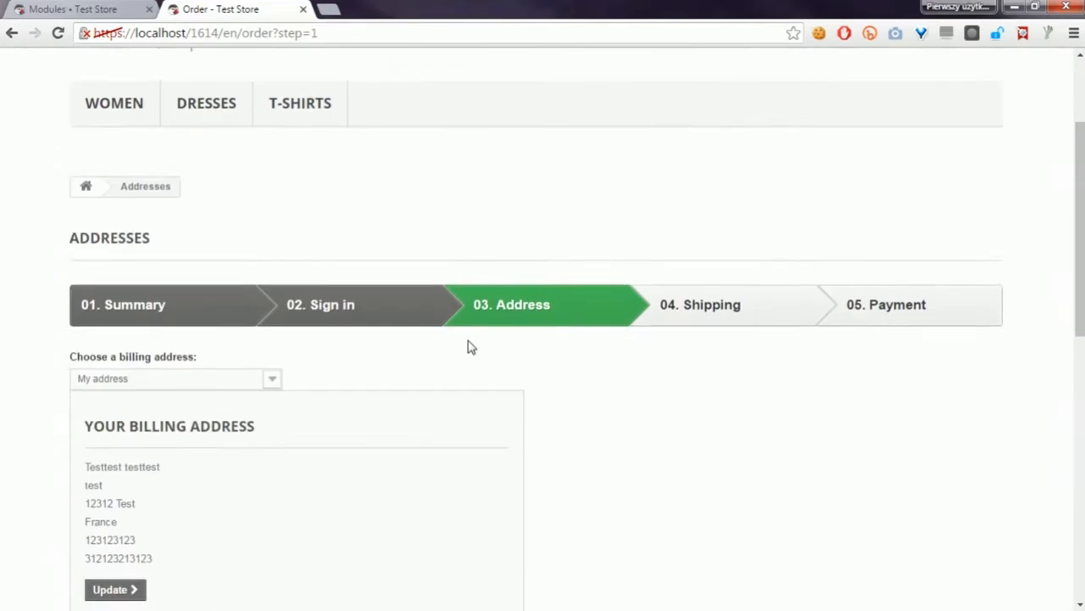
{"action": "scroll", "scroll_direction": "down", "scroll_amount": 3}
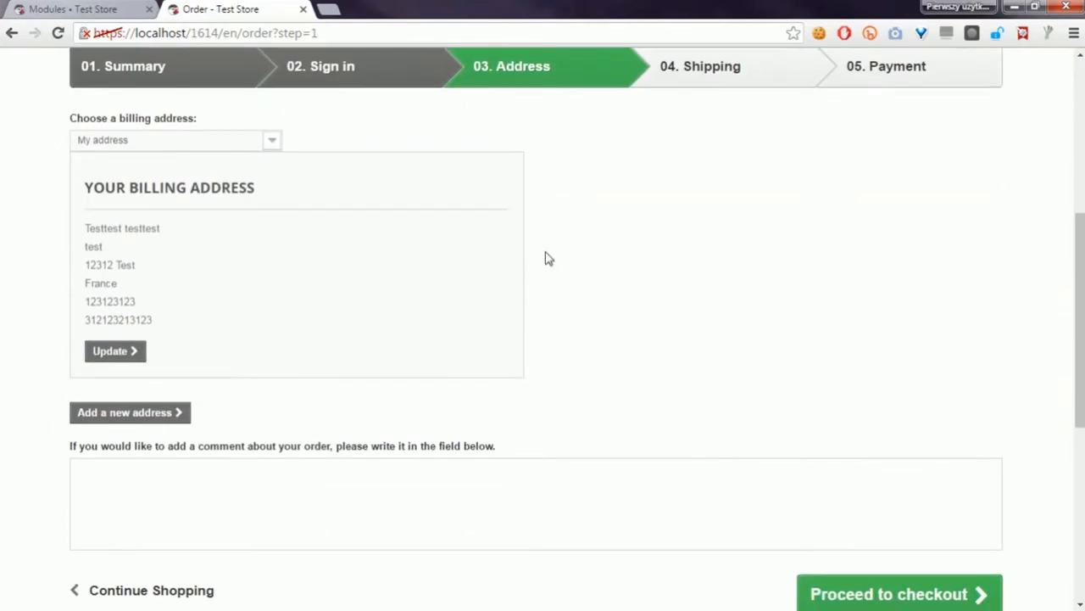
{"action": "mouse_move", "coordinate": [573, 237]}
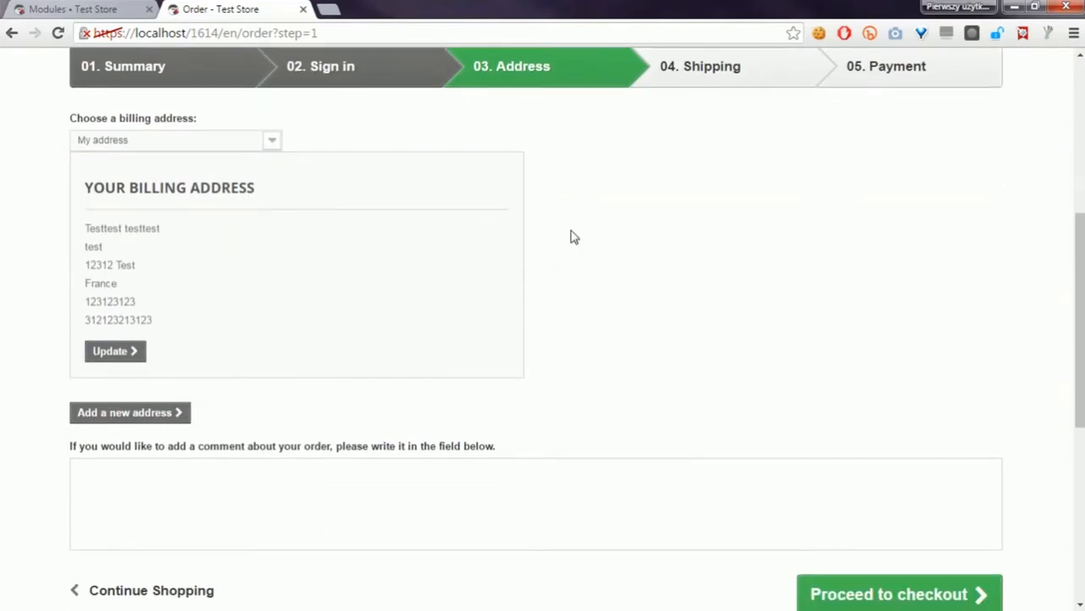
{"action": "mouse_move", "coordinate": [689, 256]}
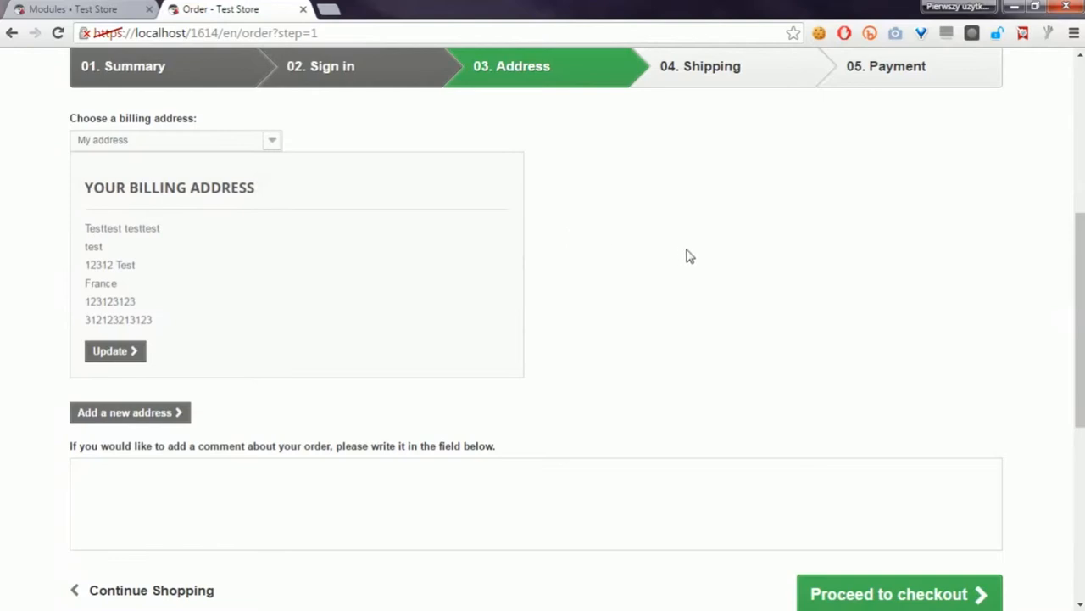
{"action": "mouse_move", "coordinate": [708, 278]}
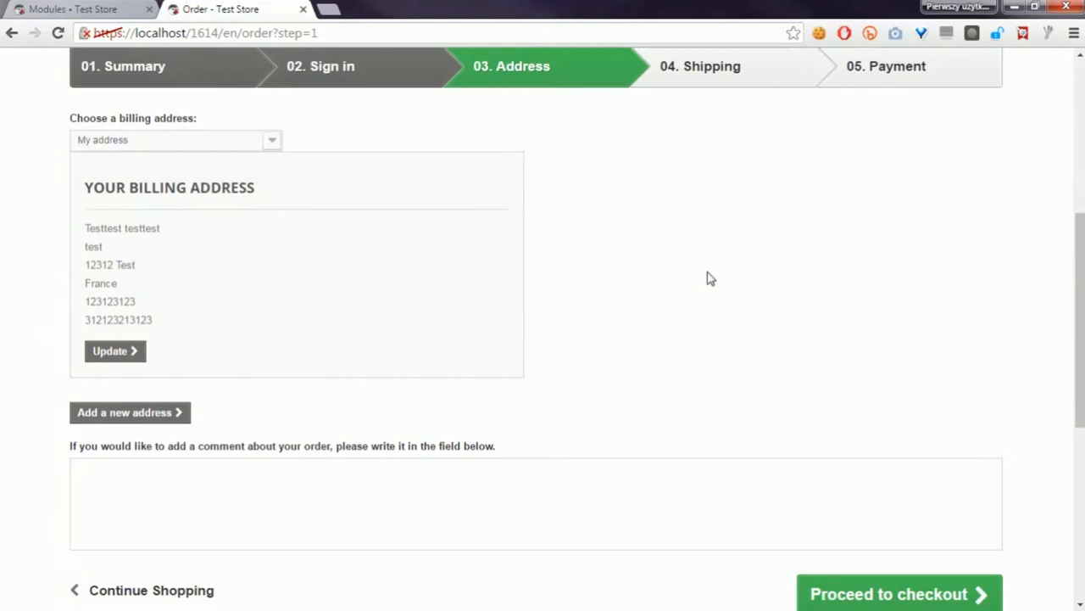
{"action": "left_click", "coordinate": [899, 594]}
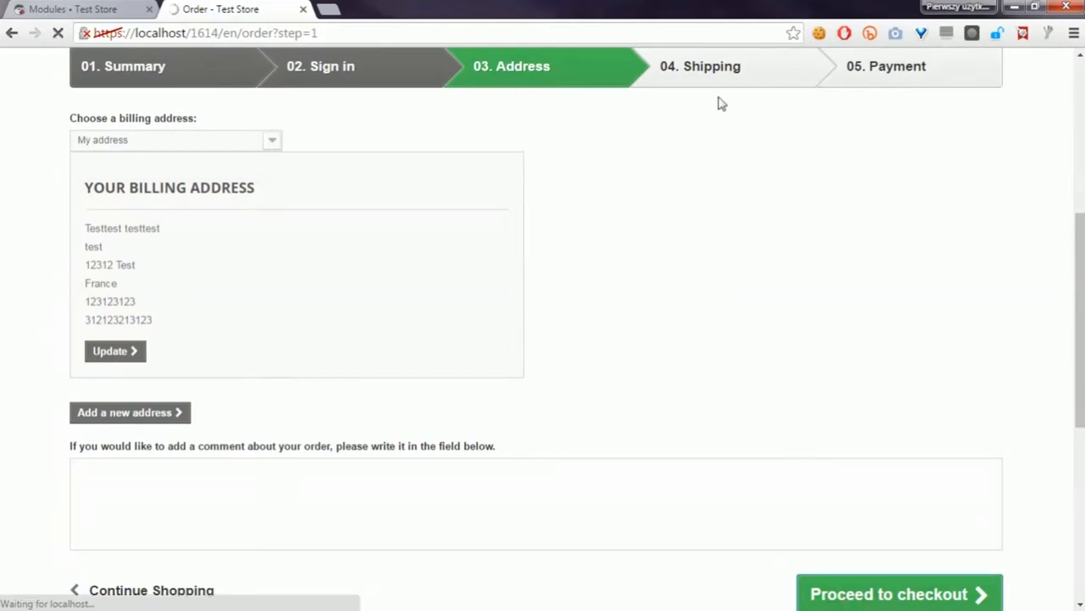
Advance through Shipping to step 05. Payment, which reports no payment modules installed
{"action": "left_click", "coordinate": [899, 593]}
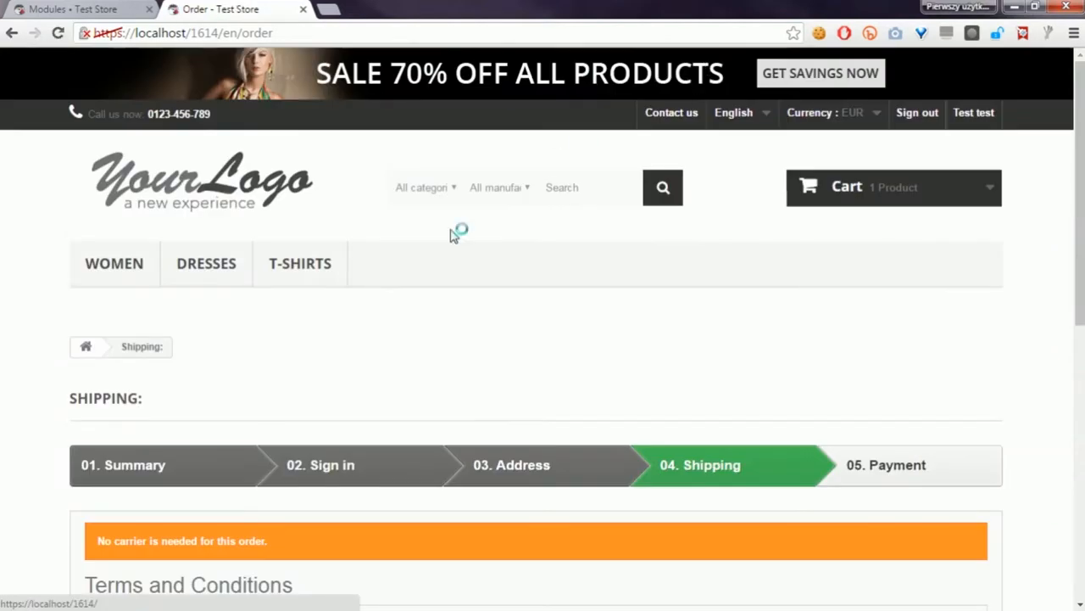
{"action": "scroll", "scroll_direction": "down", "scroll_amount": 3}
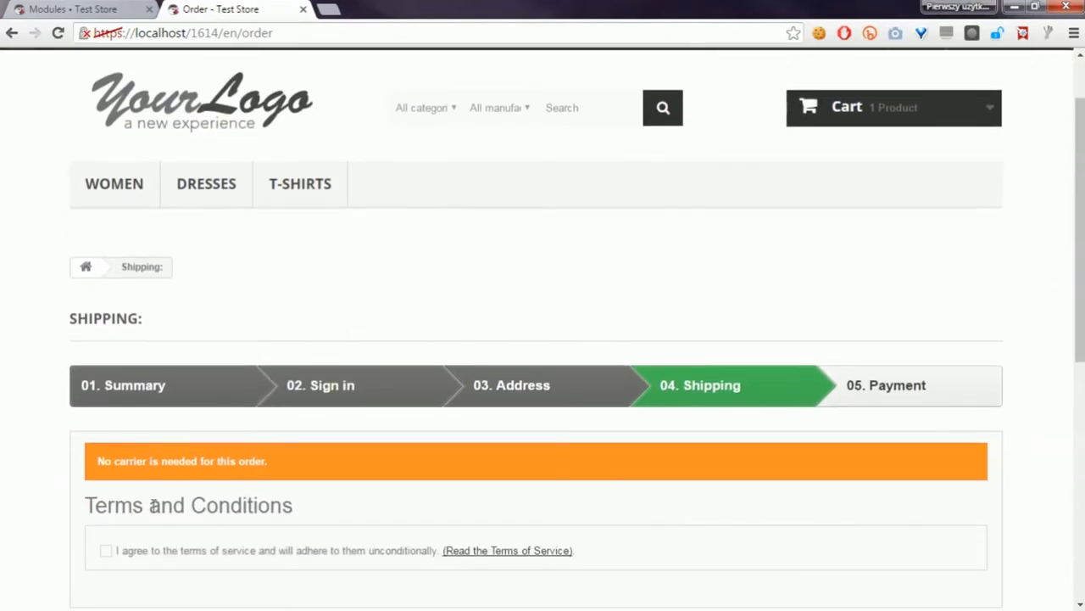
{"action": "mouse_move", "coordinate": [266, 458]}
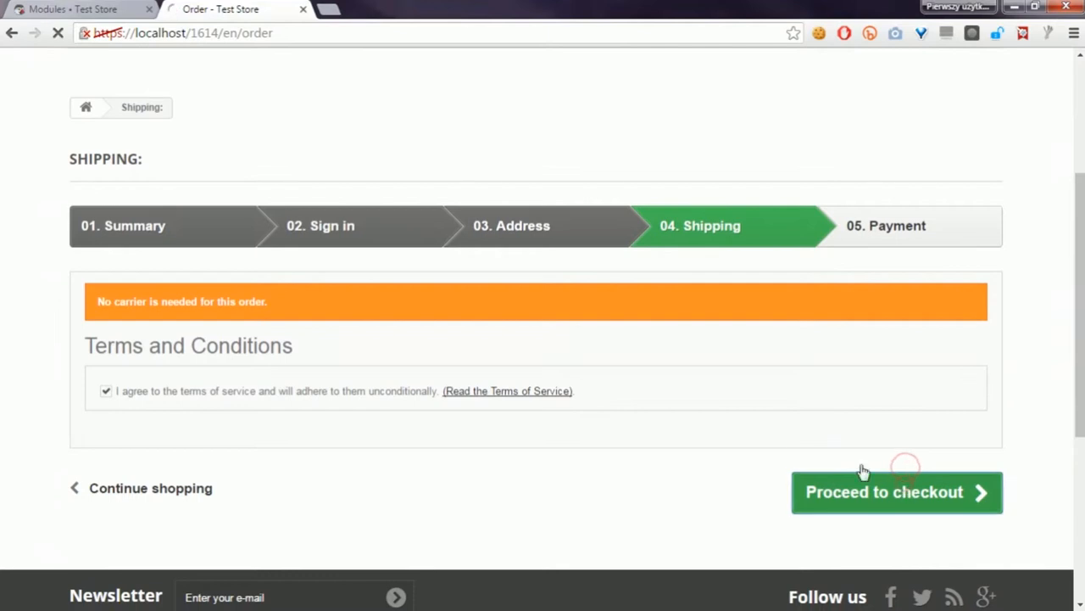
{"action": "left_click", "coordinate": [897, 492]}
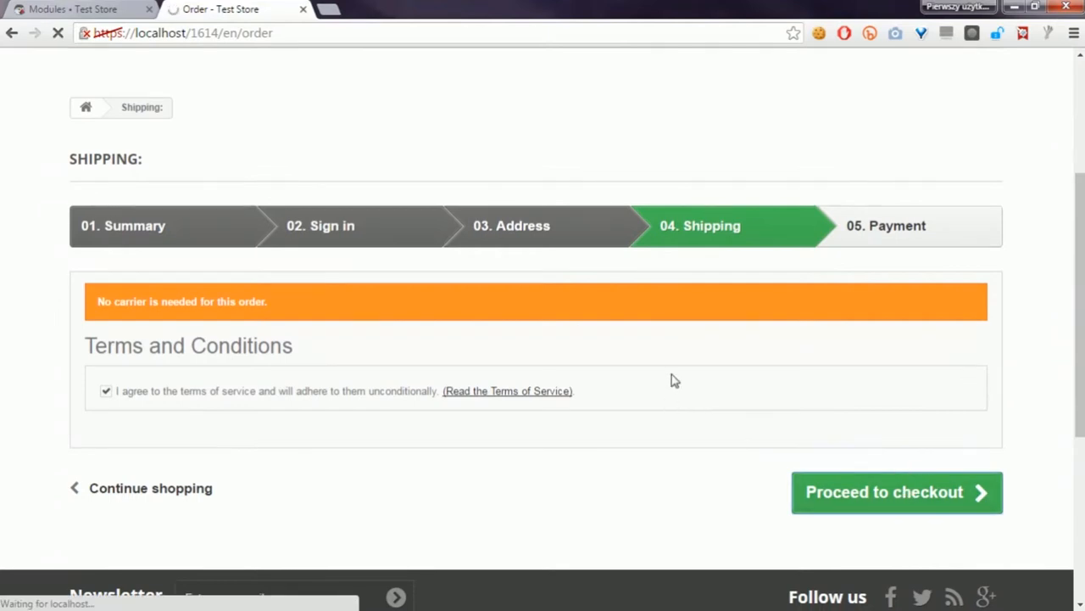
{"action": "left_click", "coordinate": [896, 492]}
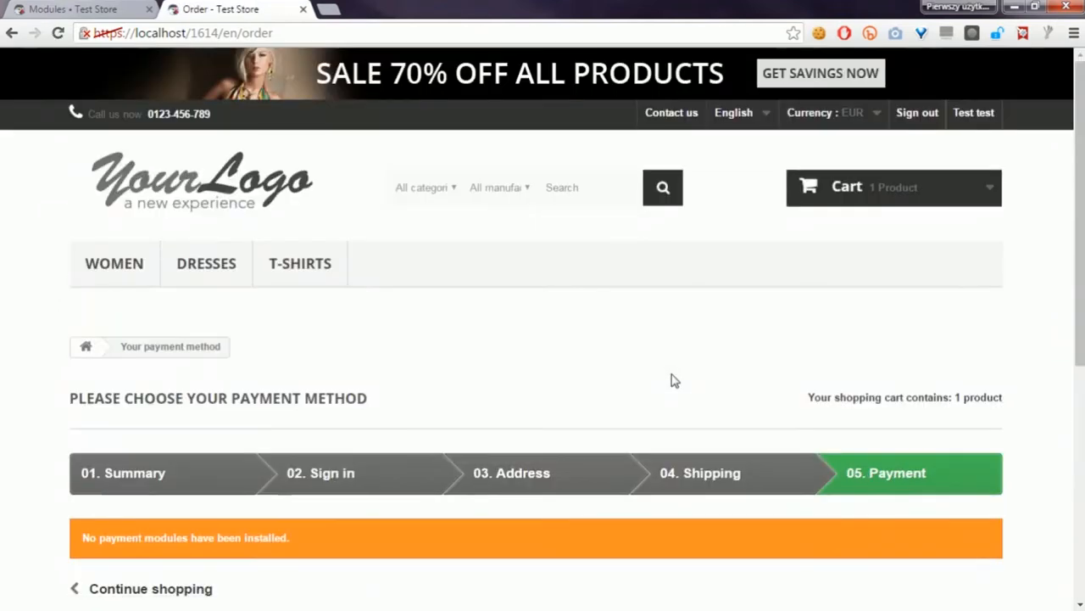
{"action": "scroll", "scroll_direction": "down", "scroll_amount": 3}
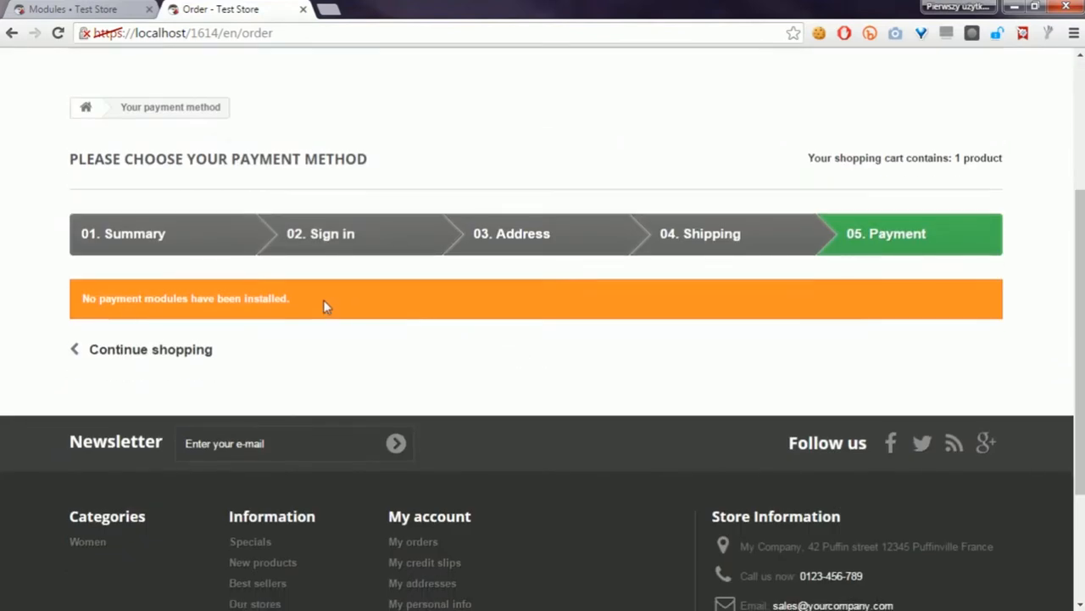
{"action": "mouse_move", "coordinate": [811, 282]}
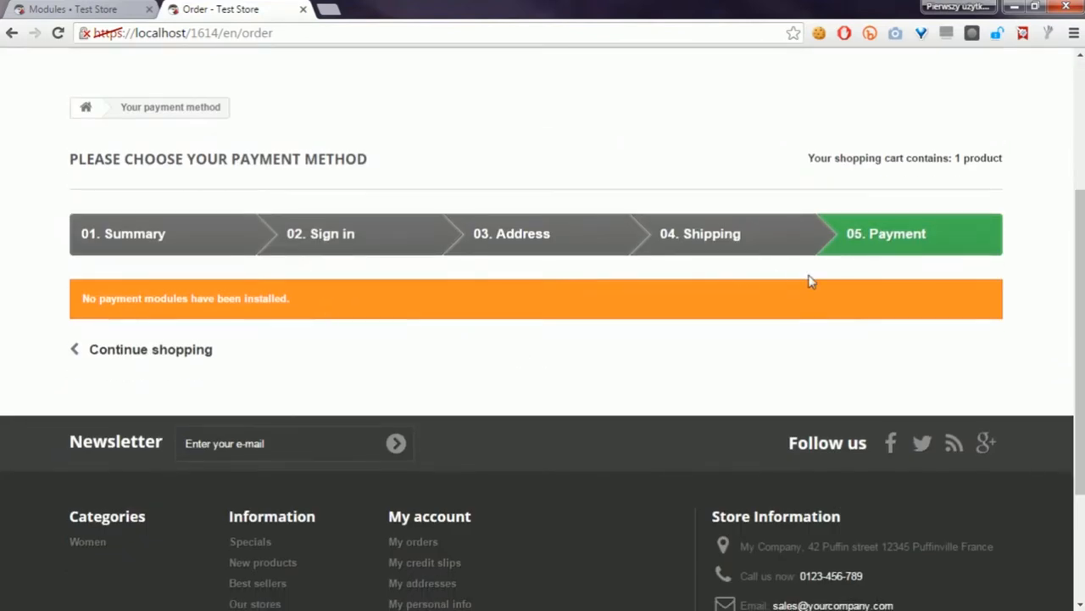
{"action": "mouse_move", "coordinate": [899, 265]}
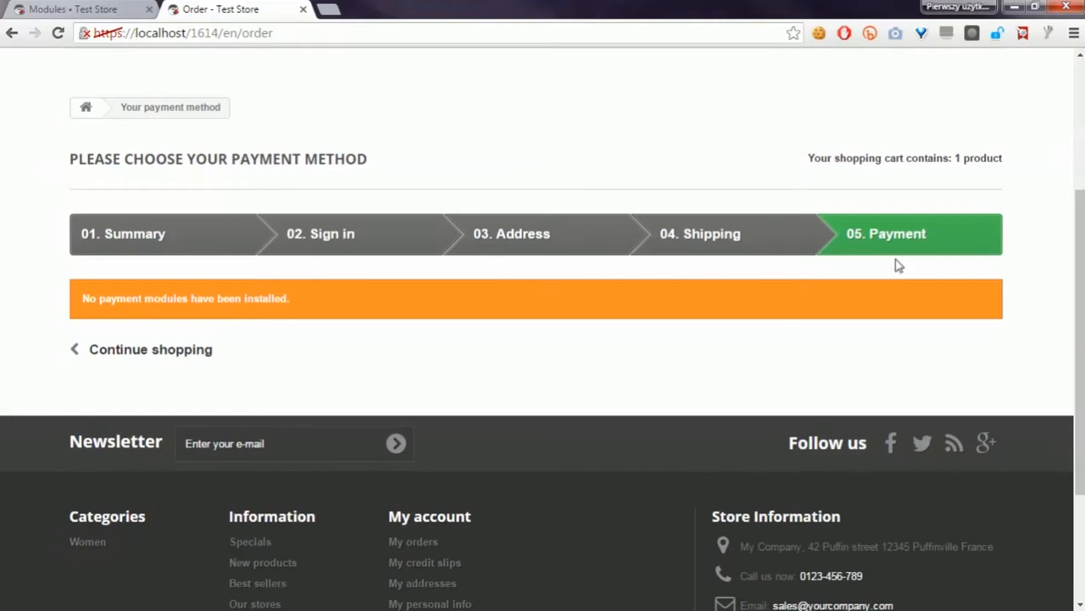
Find the Ship To Pay module in Modules and Services and open its configuration
{"action": "left_click", "coordinate": [68, 10]}
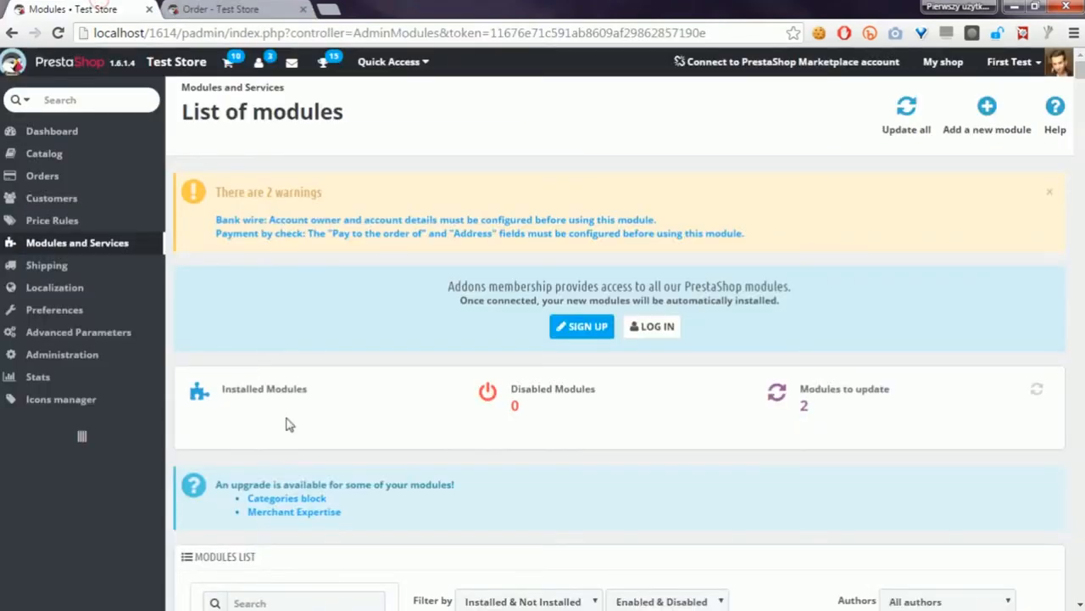
{"action": "type", "text": "ship to pay"}
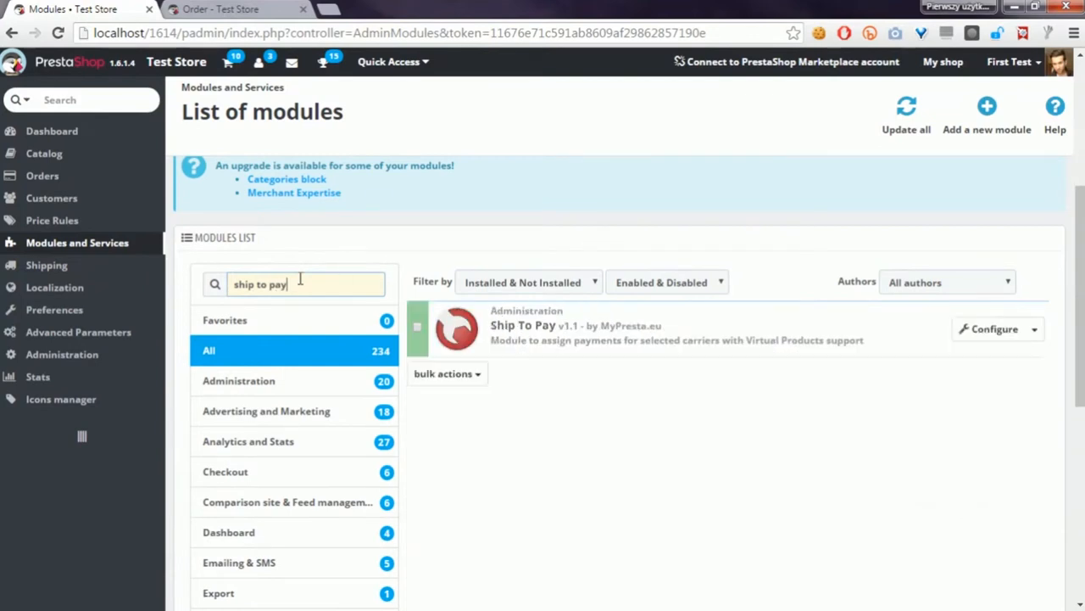
{"action": "left_click", "coordinate": [991, 329]}
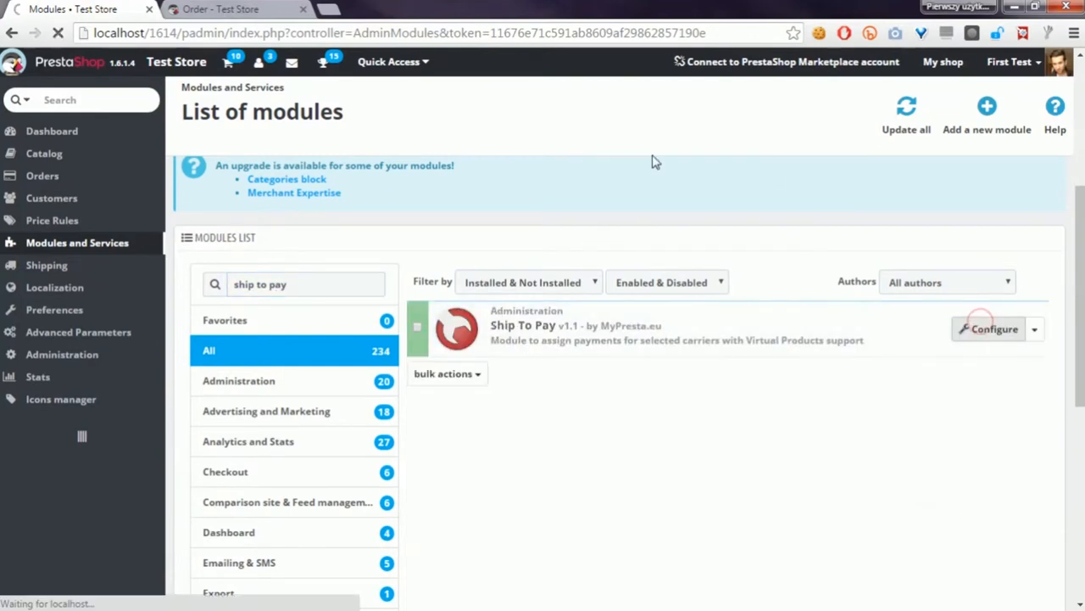
{"action": "mouse_move", "coordinate": [563, 256]}
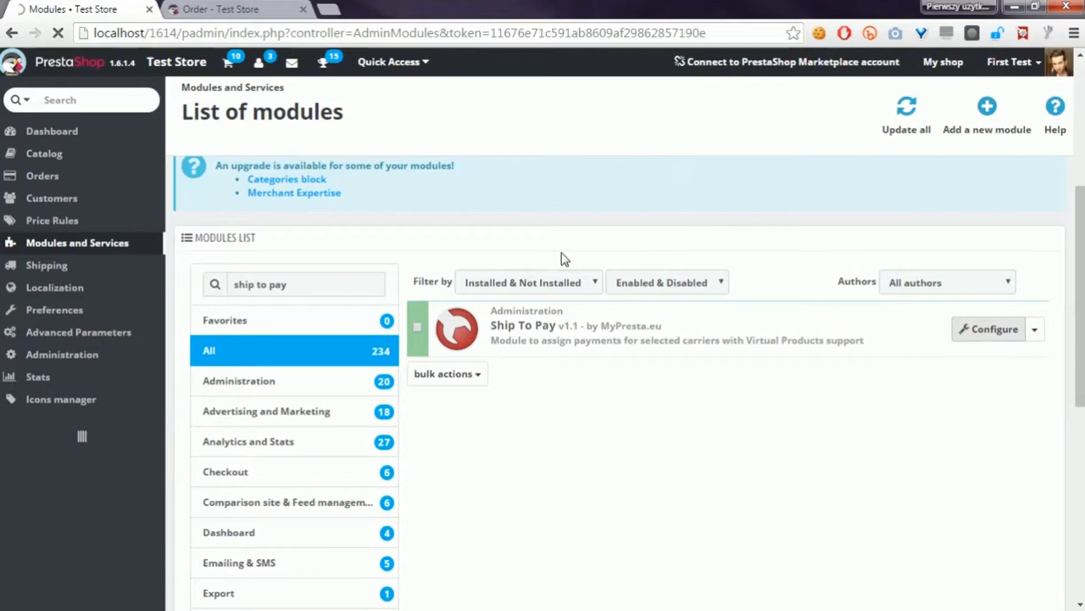
{"action": "mouse_move", "coordinate": [543, 278]}
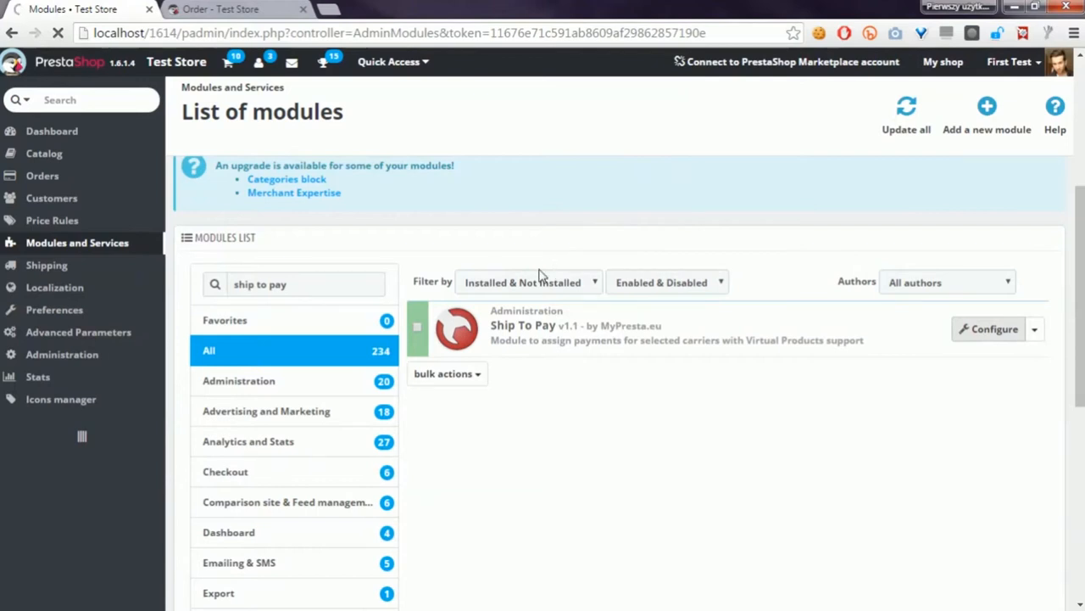
Allow bank wire and payment by check for Virtual products and save the settings
{"action": "left_click", "coordinate": [990, 329]}
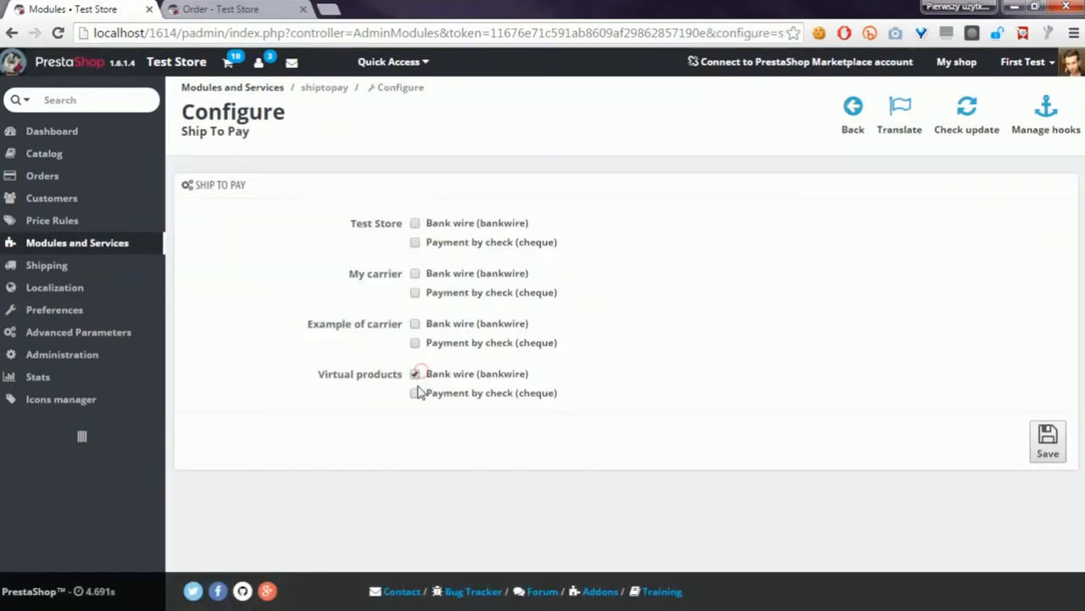
{"action": "left_click", "coordinate": [414, 393]}
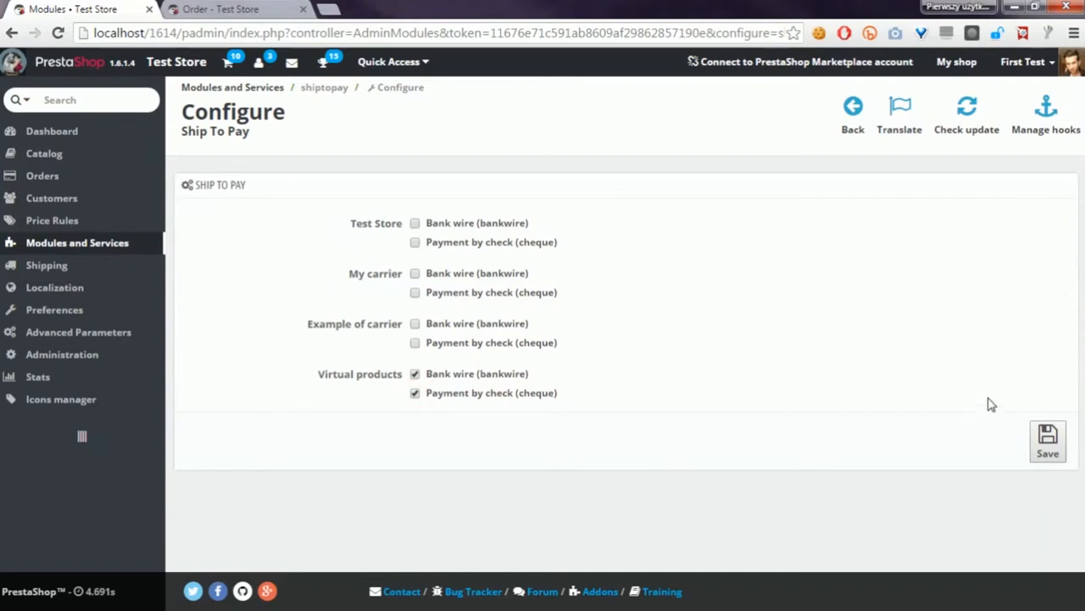
{"action": "left_click", "coordinate": [1053, 445]}
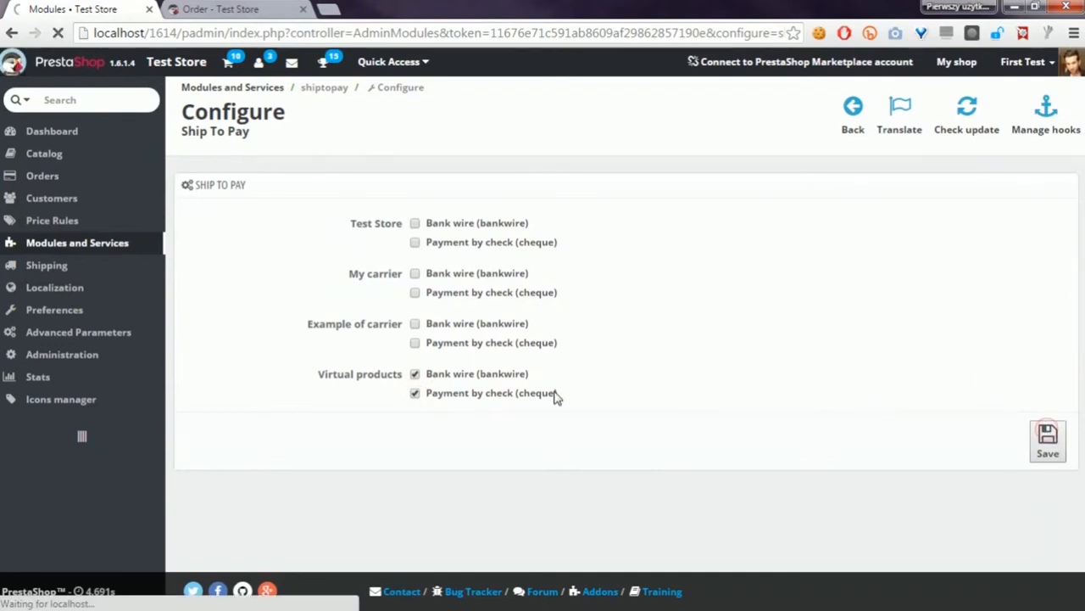
{"action": "mouse_move", "coordinate": [654, 417]}
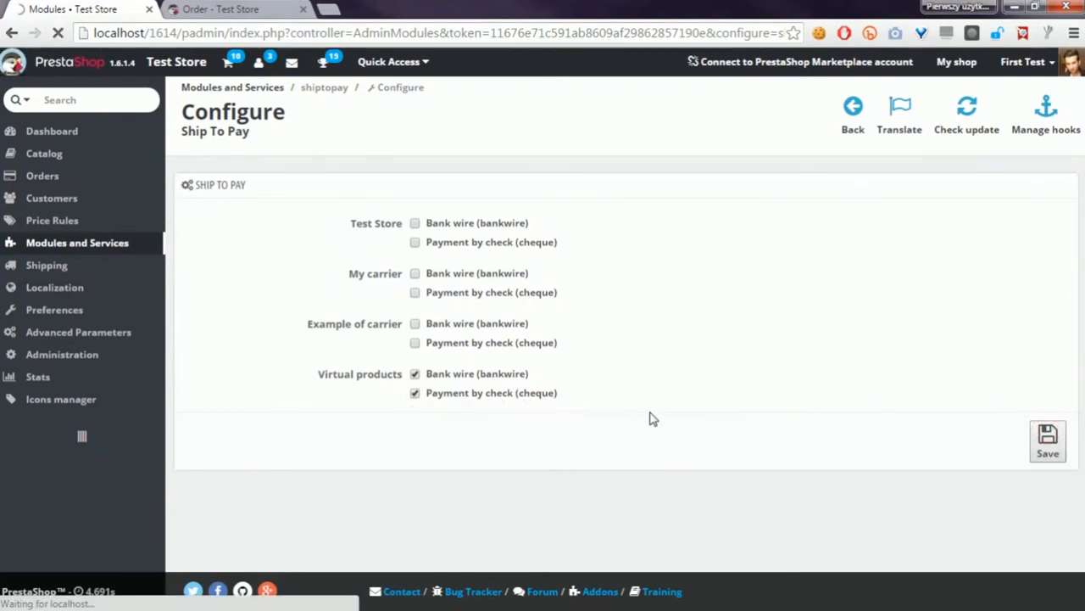
{"action": "left_click", "coordinate": [219, 10]}
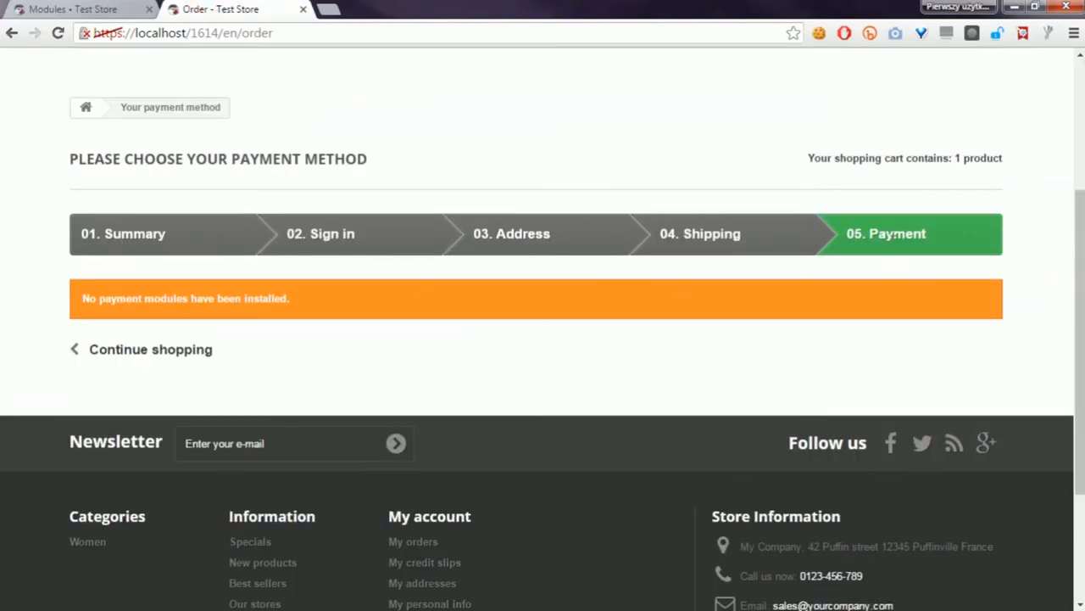
{"action": "left_click", "coordinate": [71, 10]}
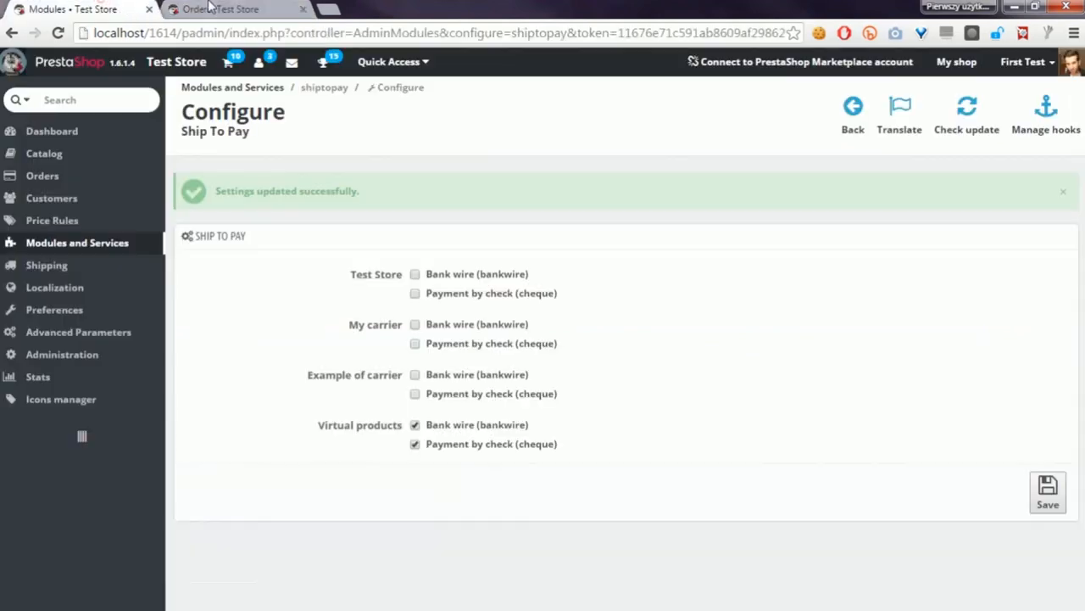
Reload the checkout payment step to see Pay by bank wire now offered
{"action": "left_click", "coordinate": [224, 10]}
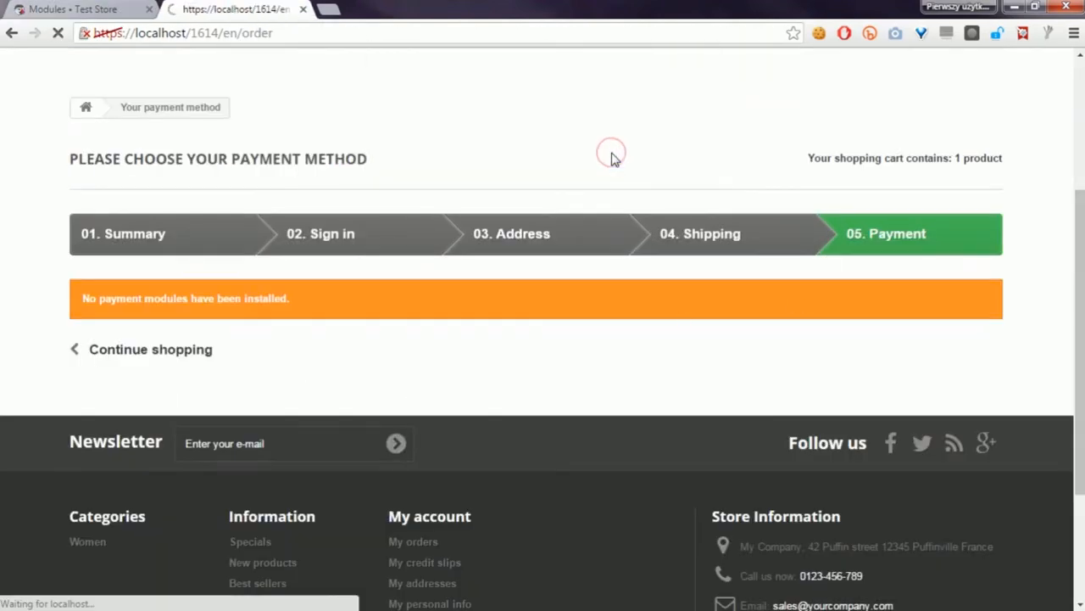
{"action": "mouse_move", "coordinate": [475, 303]}
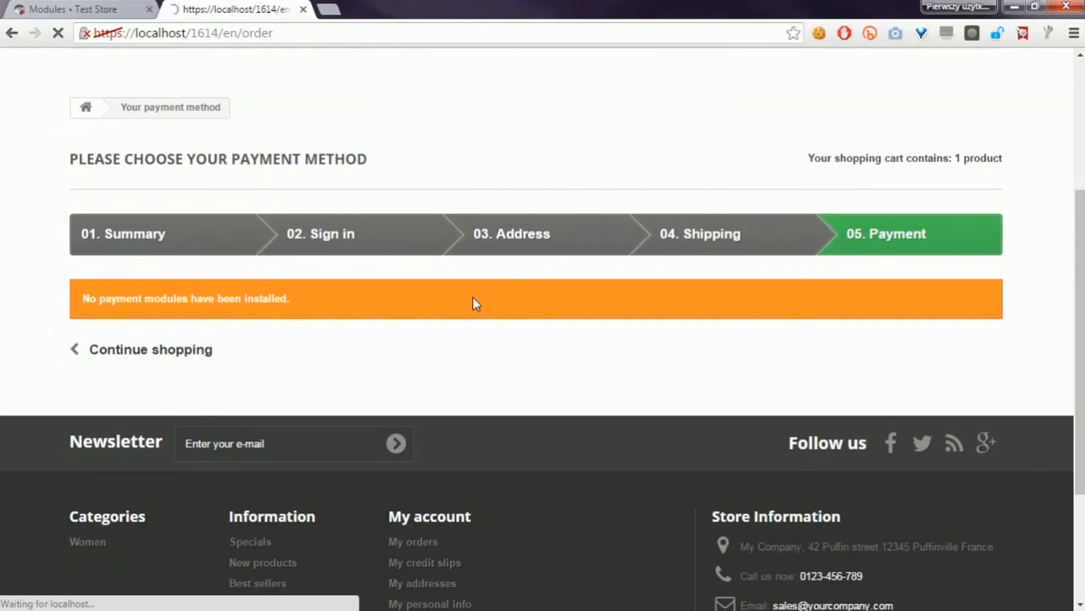
{"action": "mouse_move", "coordinate": [471, 309]}
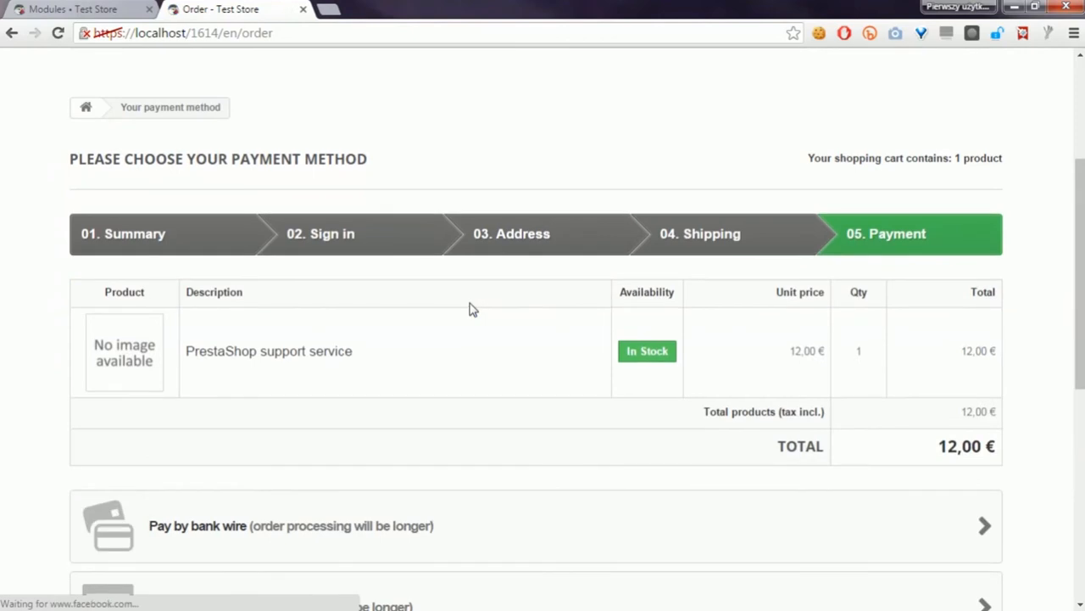
{"action": "scroll", "scroll_direction": "down", "scroll_amount": 3}
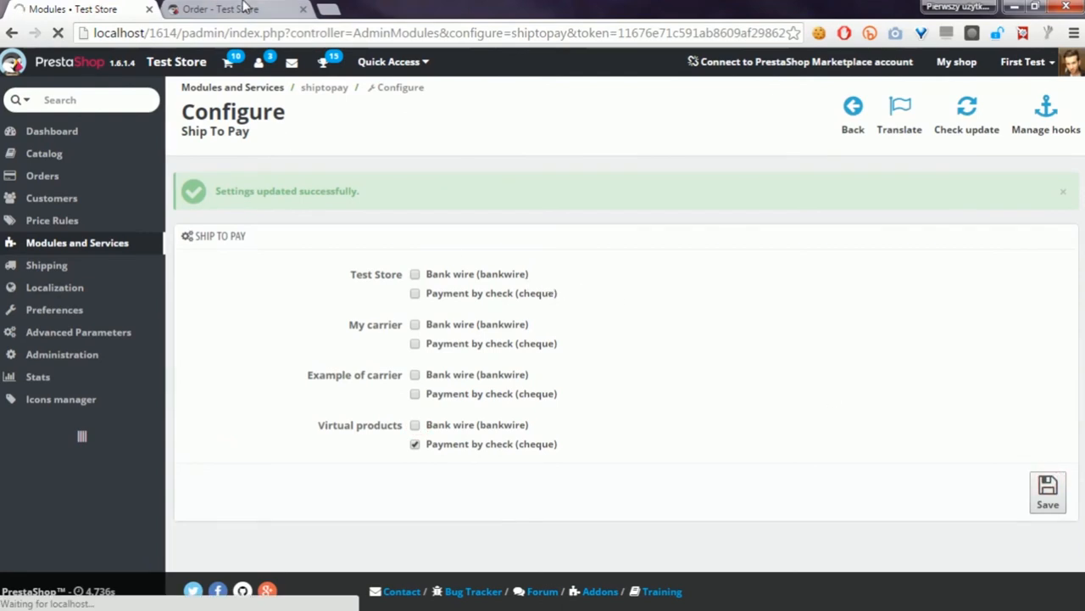
Return to the checkout payment step to confirm only Pay by check remains
{"action": "left_click", "coordinate": [221, 11]}
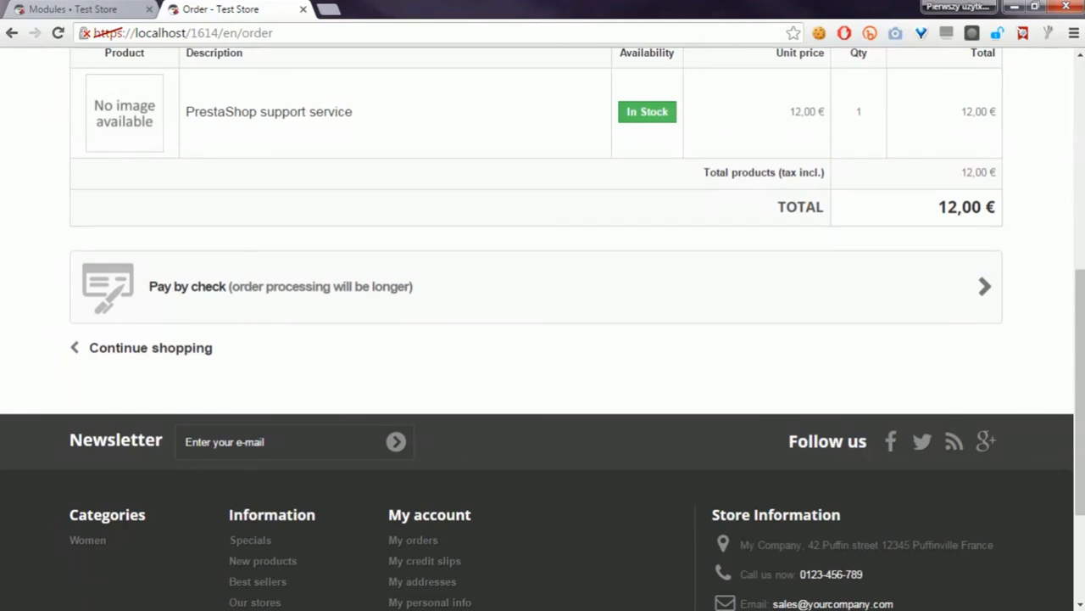
{"action": "mouse_move", "coordinate": [448, 124]}
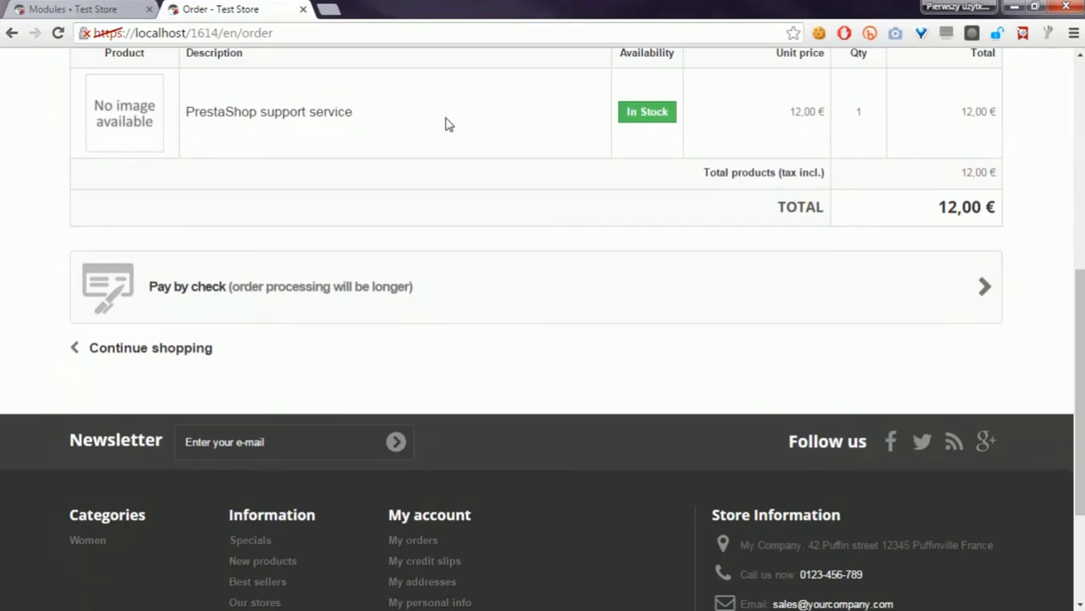